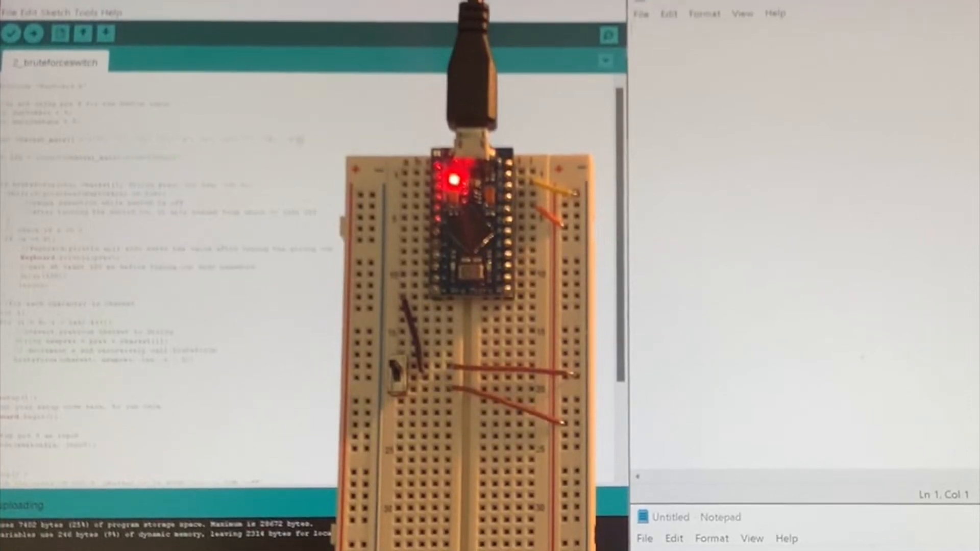
Step: Upload the 2_bruteforceswitch sketch to the Pro Micro and focus the blank Notepad page for codes
{"action": "left_click", "coordinate": [33, 33]}
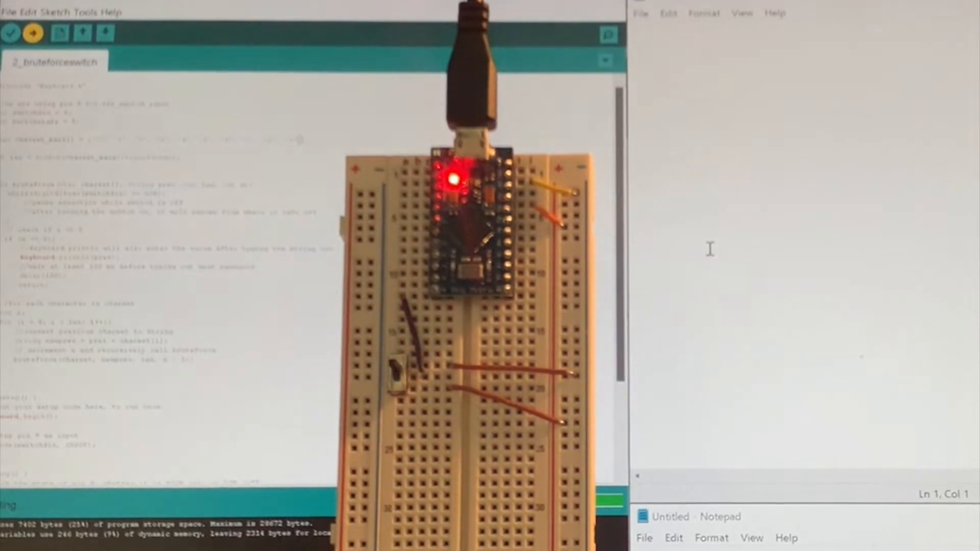
{"action": "left_click", "coordinate": [32, 33]}
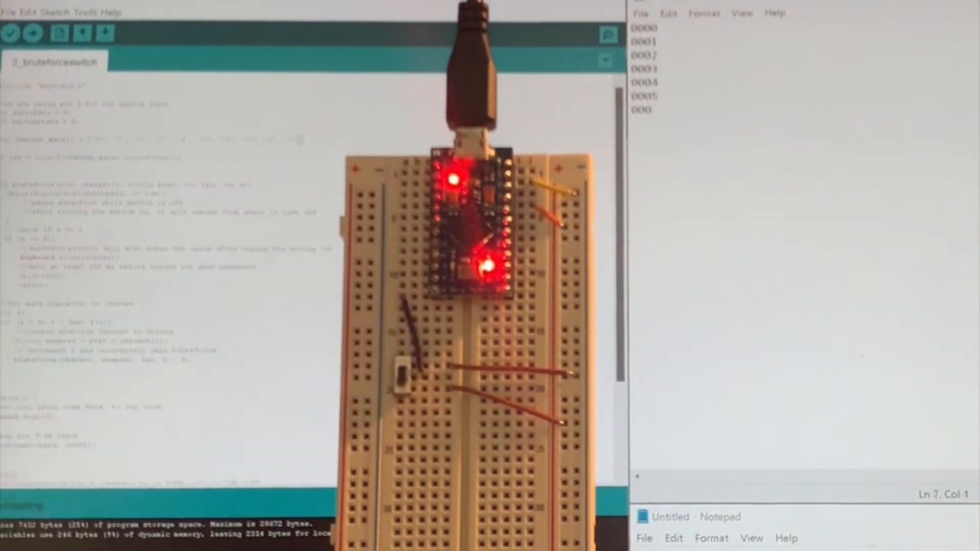
{"action": "left_click", "coordinate": [403, 363]}
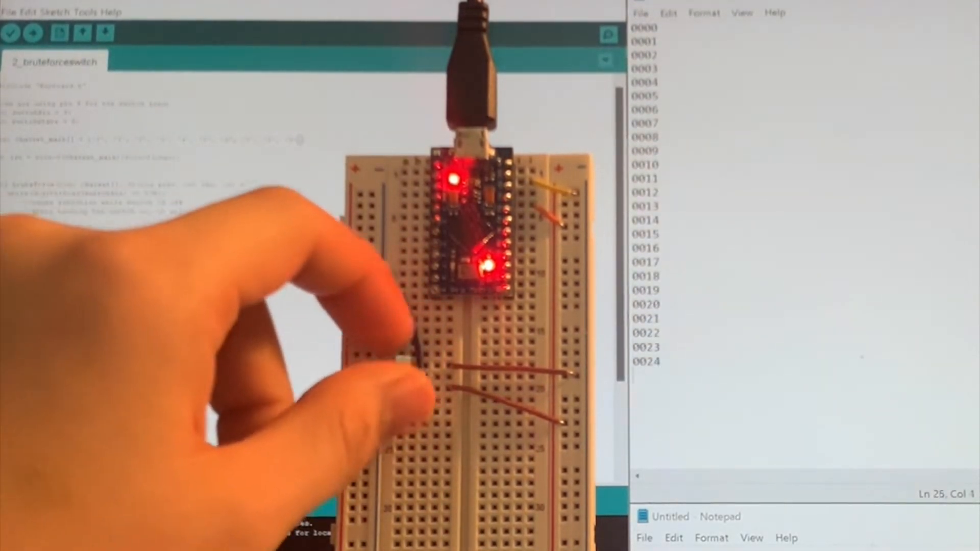